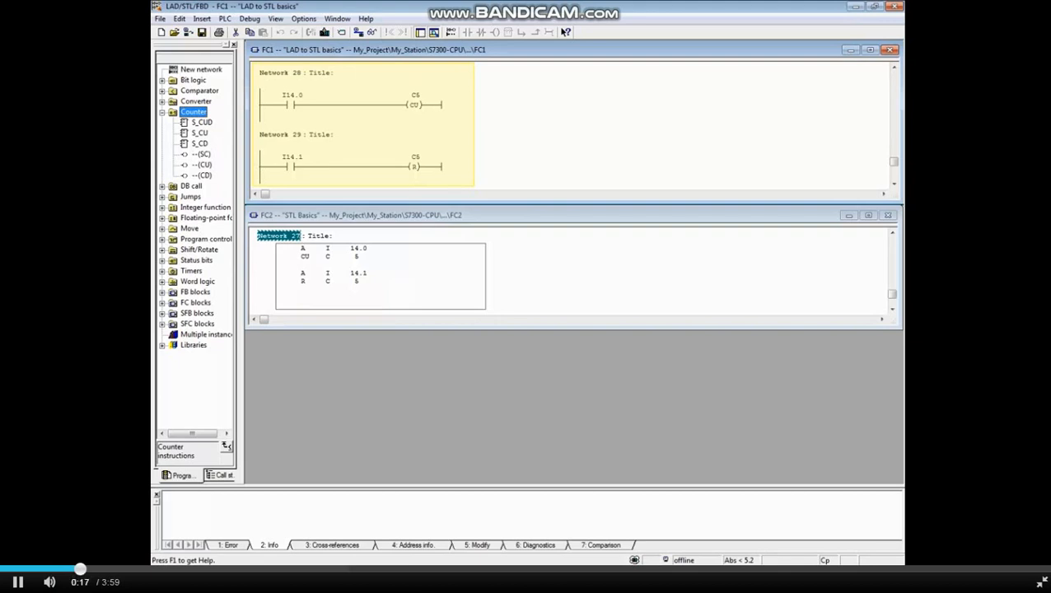
Enter A I 14.0 / CU C 5 and A I 14.1 / R C 5 in FC2's STL network
left_click(371, 31)
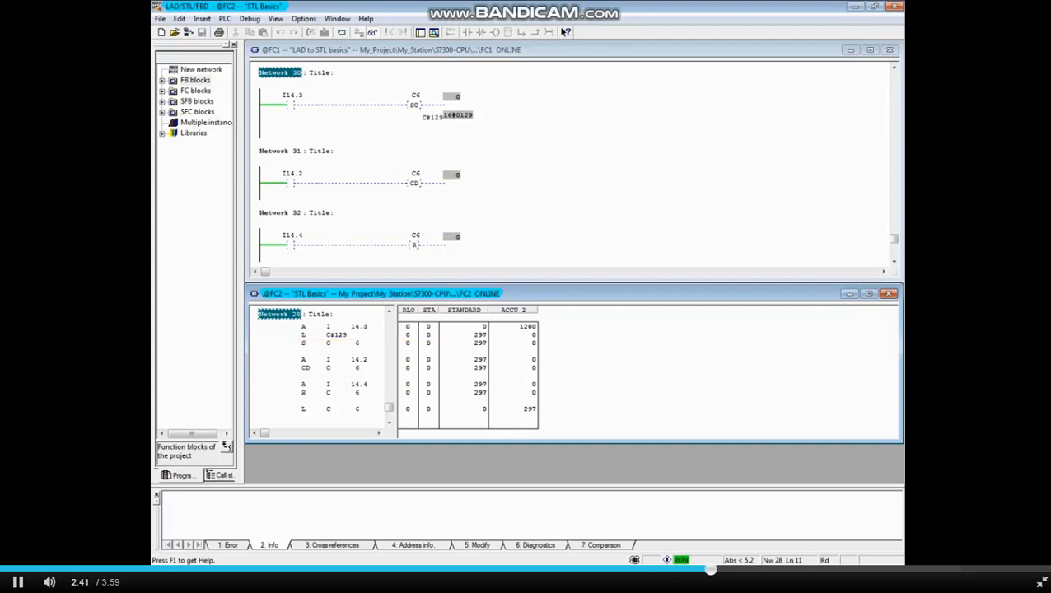
Enter the C 6 set (C#129), count-down and reset STL, then monitor both blocks online
left_click(338, 409)
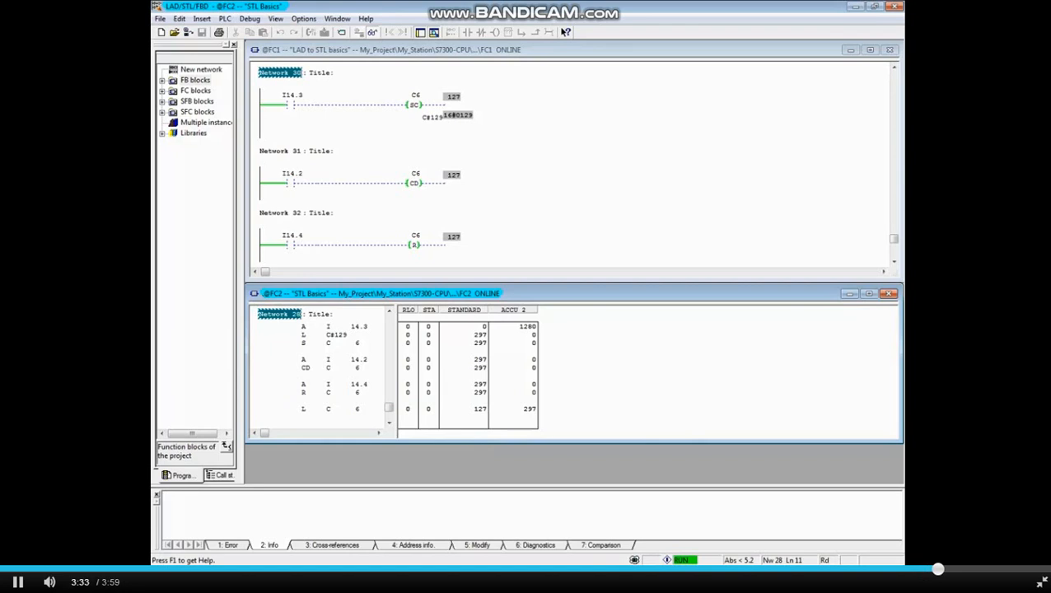
Set C 6 via I 14.3 and count down via I 14.2 until it reads 127
left_click(346, 360)
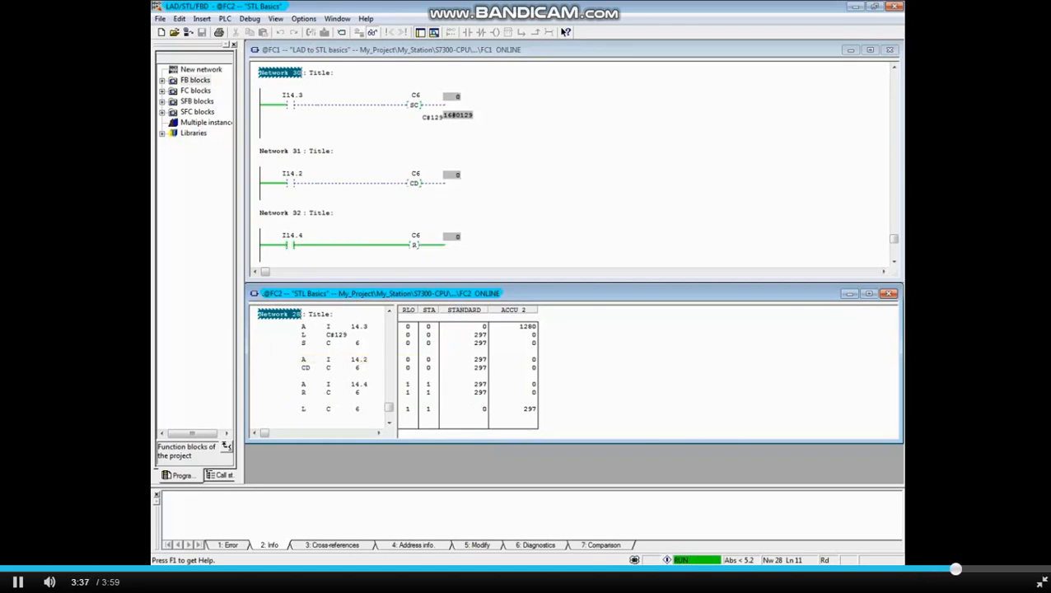
Activate I 14.4 so C 6 resets to 0 in both monitor views
left_click(346, 384)
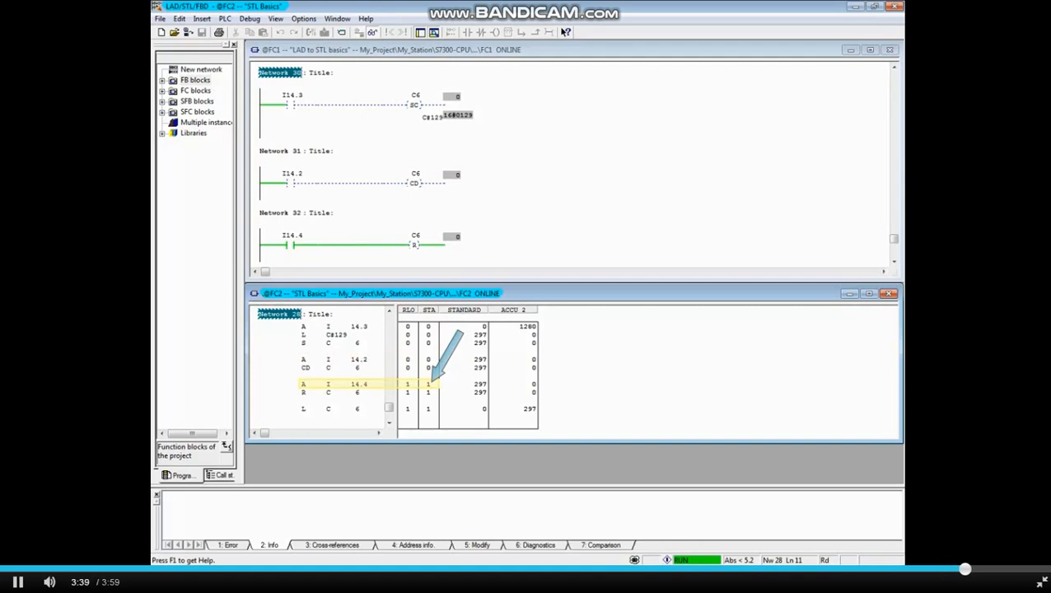